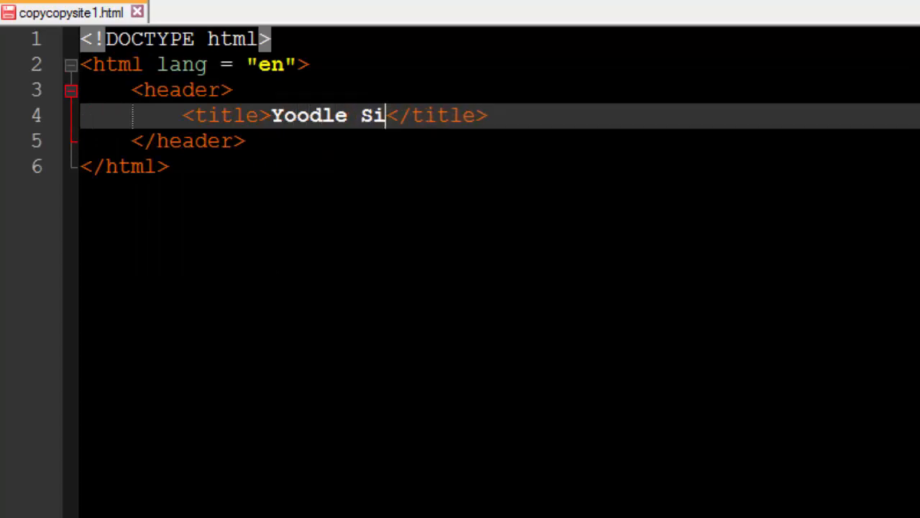
Title the page 'Yoodle Site!' and start a body with an h1 heading beginning 'Yo'
{"action": "type", "text": "te!"}
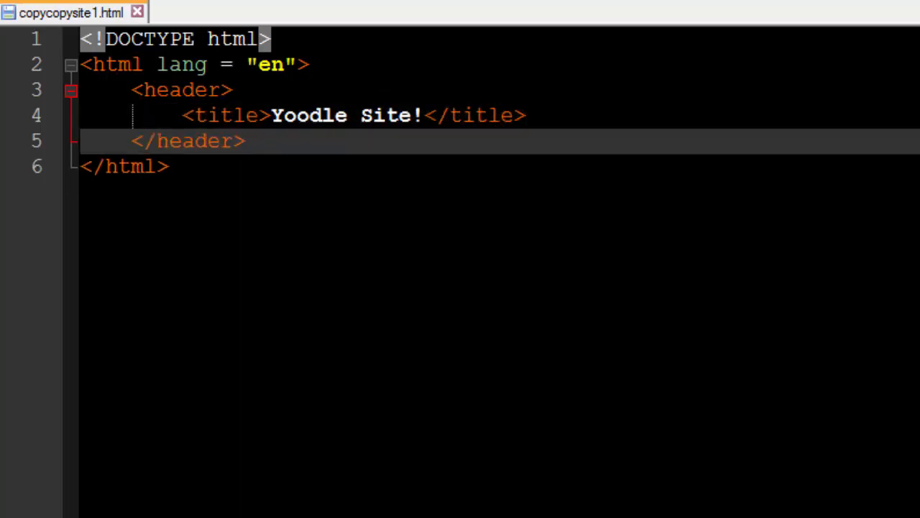
{"action": "type", "text": "<body>"}
{"action": "type", "text": "<h1></h1>"}
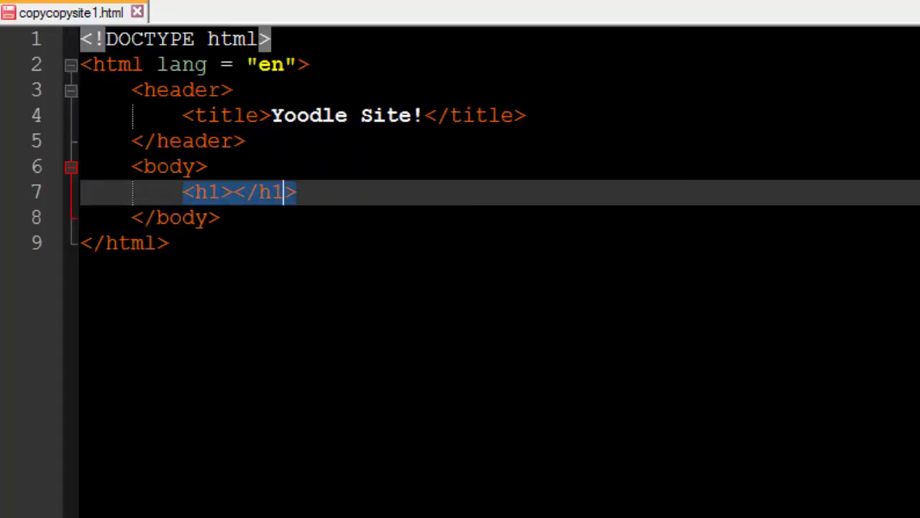
{"action": "type", "text": "Yo"}
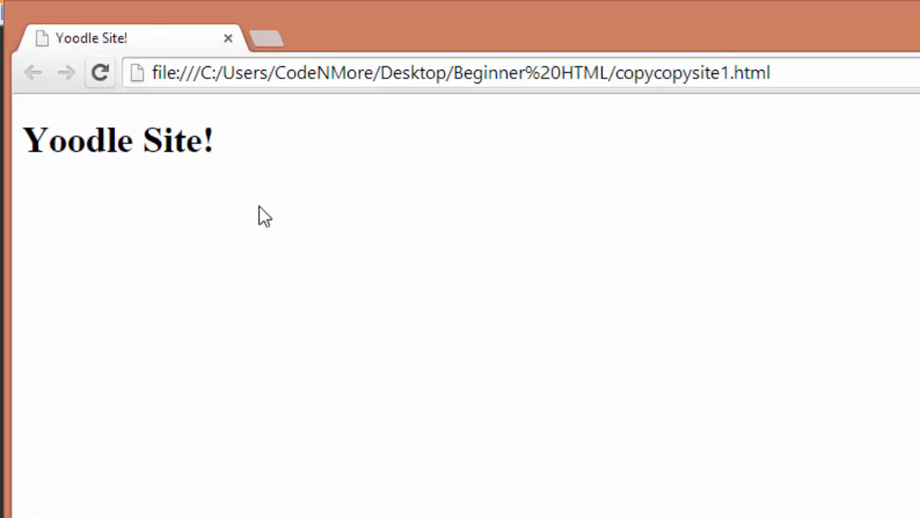
{"action": "mouse_move", "coordinate": [219, 148]}
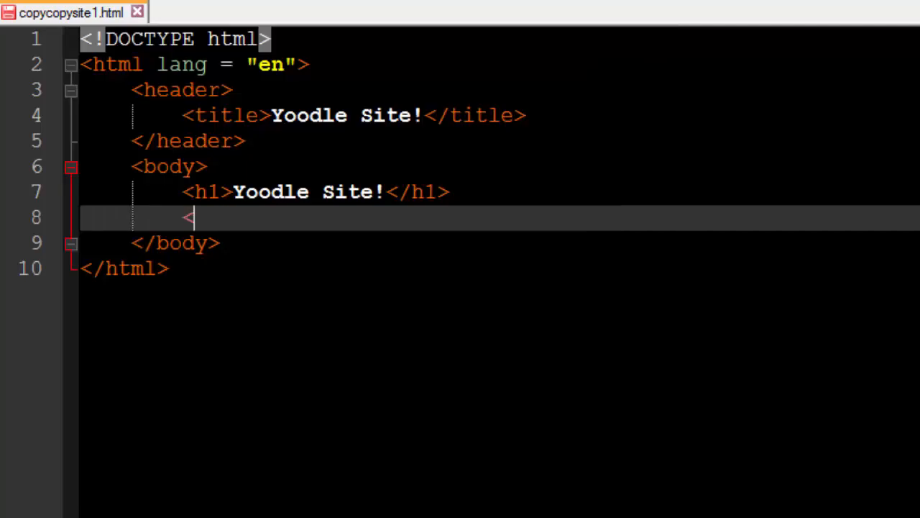
Add an h2 'Yay!' below the main heading, followed by an <hr> tag
{"action": "type", "text": "h2></h2>"}
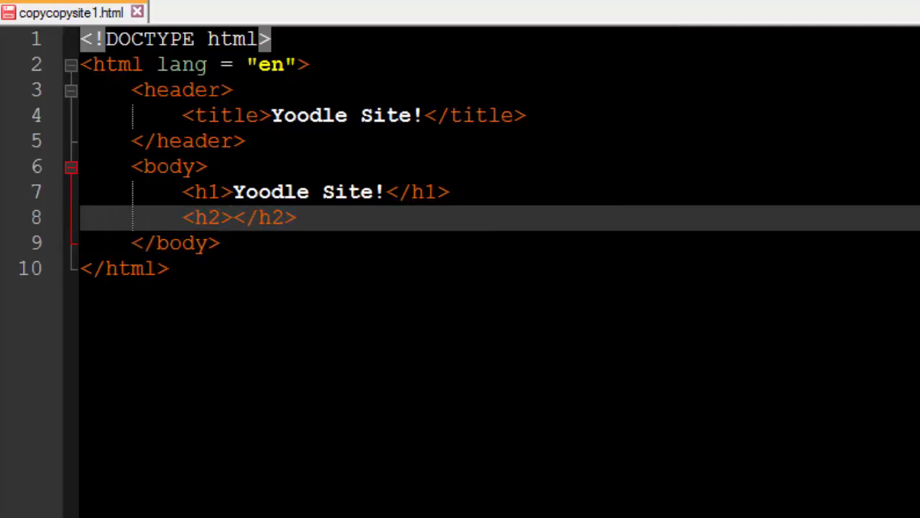
{"action": "type", "text": "Yay"}
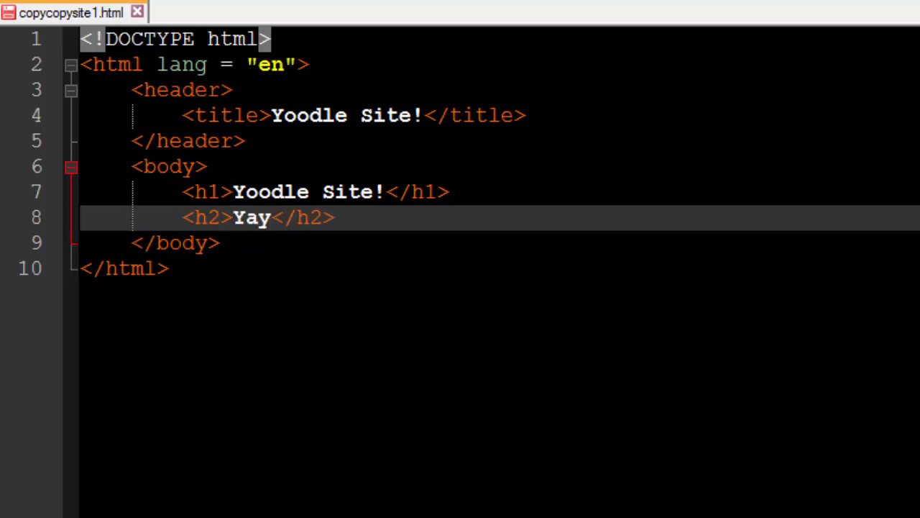
{"action": "type", "text": "!"}
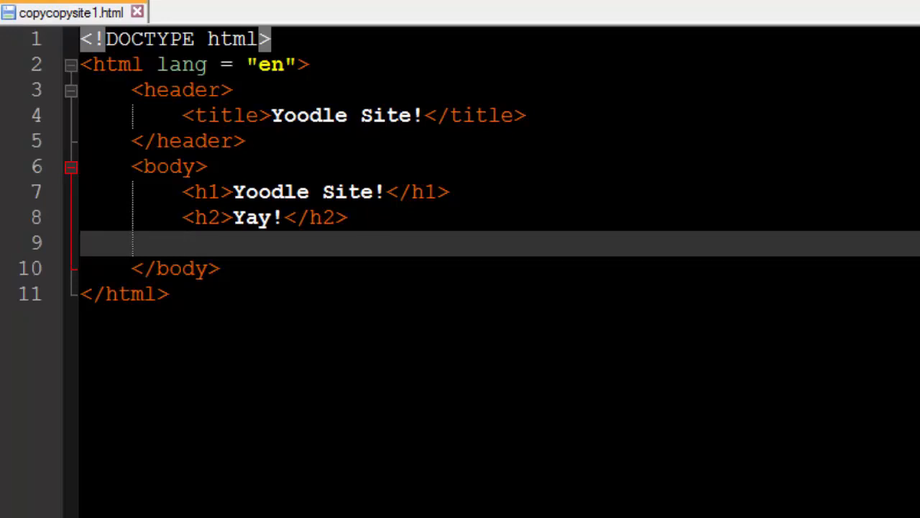
{"action": "type", "text": "<hr>"}
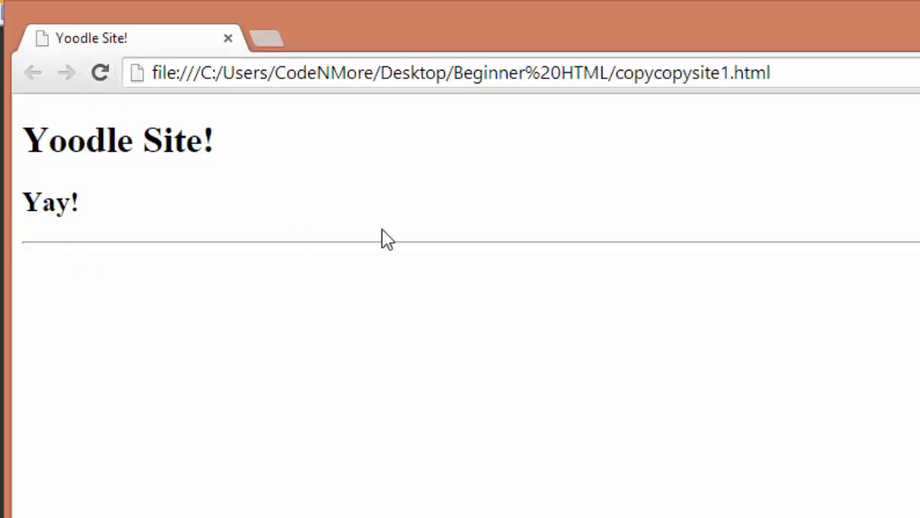
{"action": "mouse_move", "coordinate": [253, 268]}
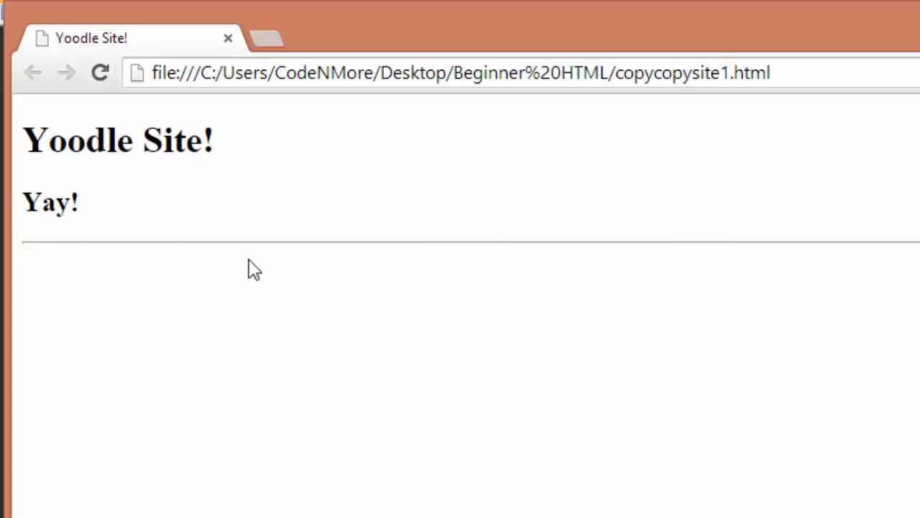
{"action": "mouse_move", "coordinate": [224, 286]}
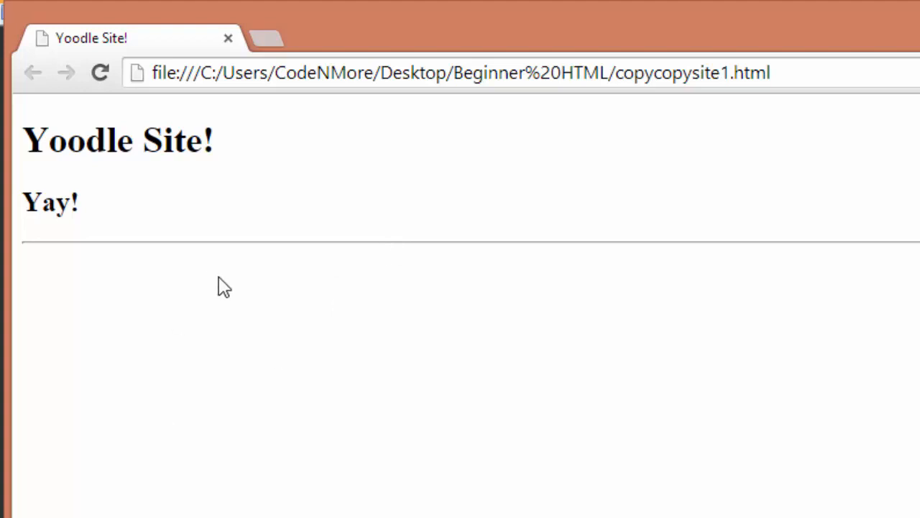
{"action": "mouse_move", "coordinate": [230, 173]}
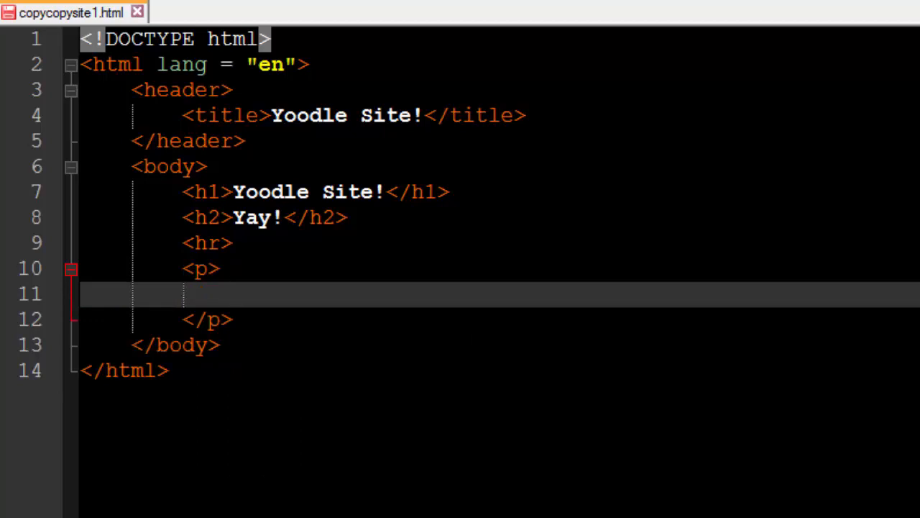
Type 'This text should be a PARAGRAPH, and should be copied word for word! This is a mistake!'
{"action": "type", "text": "This text 's"}
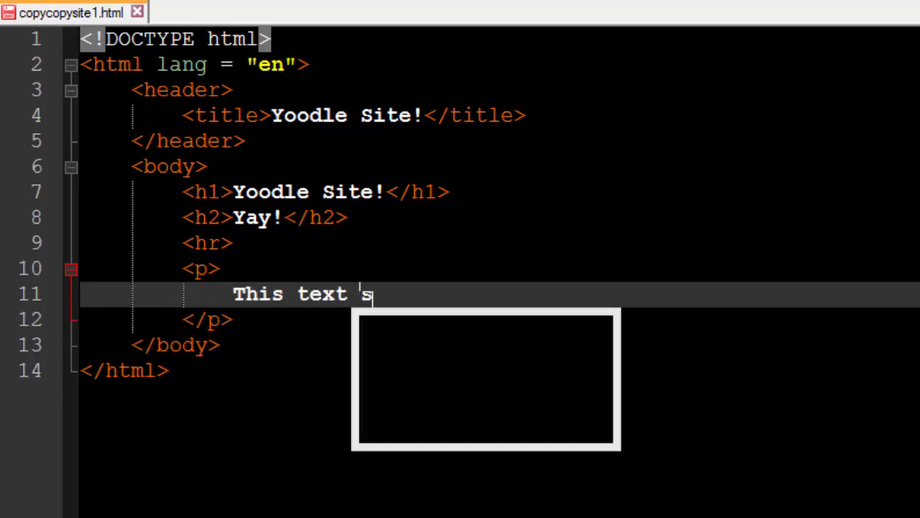
{"action": "type", "text": "hould be a P"}
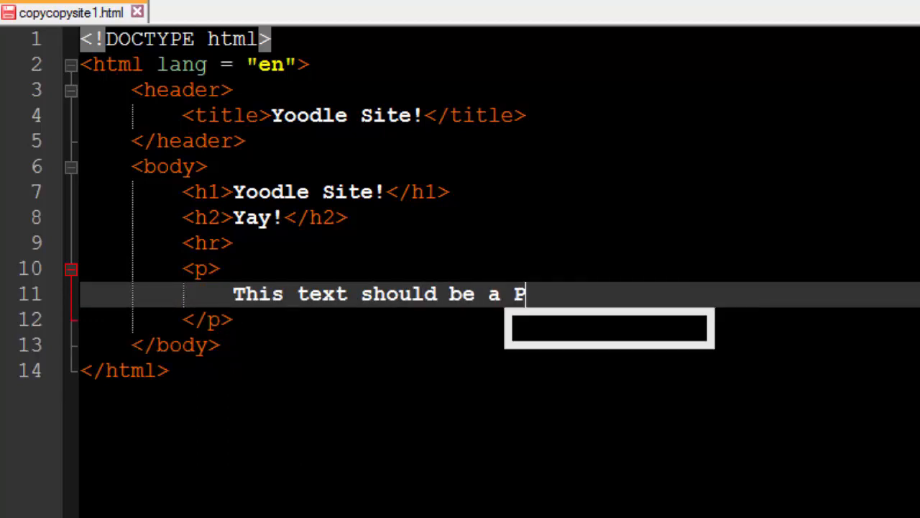
{"action": "type", "text": "ARAGRAPH, and should be copied word for word! This is a mistake!"}
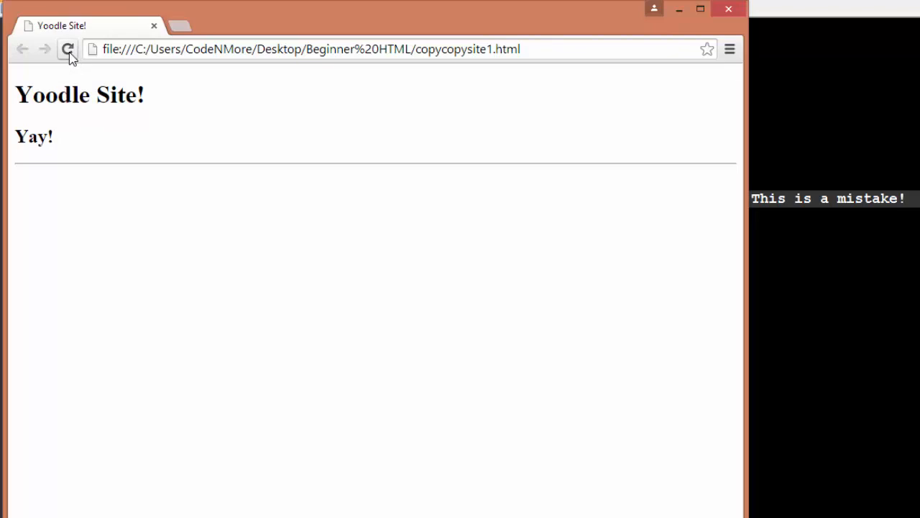
Reload the page in Chrome to show the new paragraph
{"action": "left_click", "coordinate": [68, 49]}
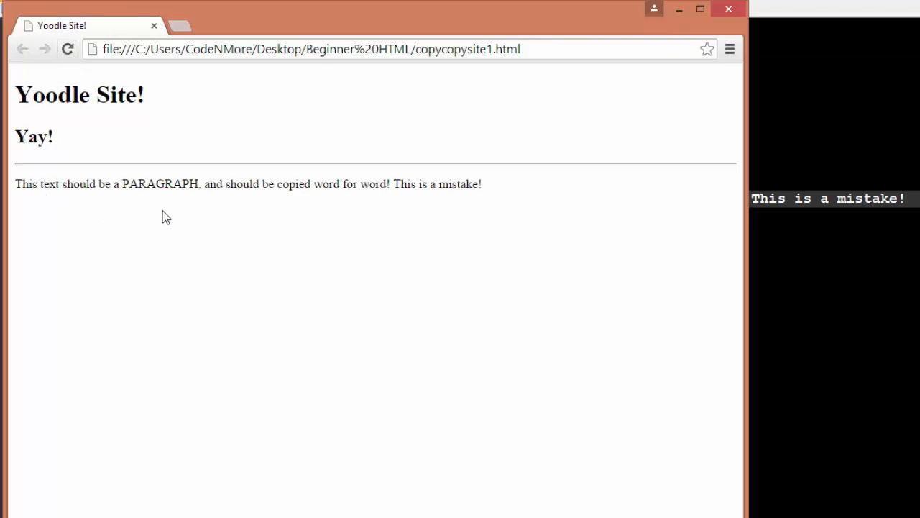
{"action": "mouse_move", "coordinate": [168, 211]}
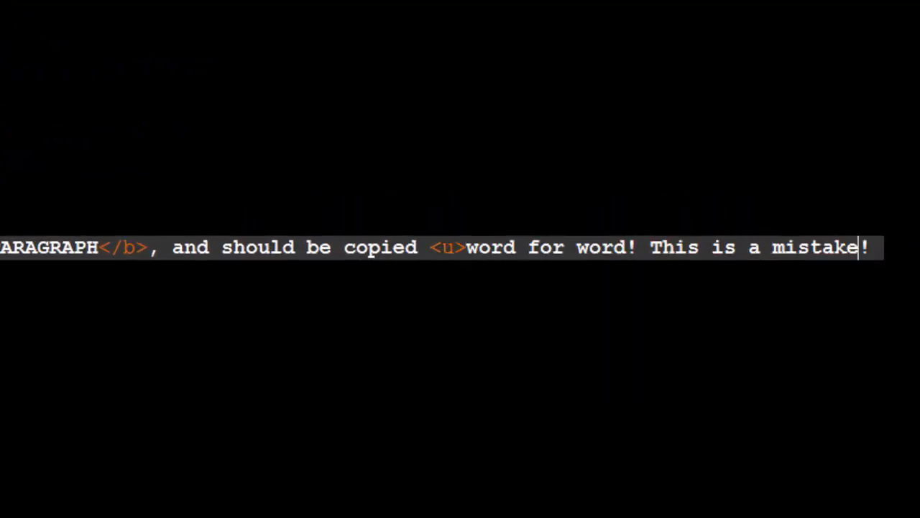
Bold 'PARAGRAPH' and wrap 'word for word! This is a mistake!' in underline and italic tags
{"action": "type", "text": "<"}
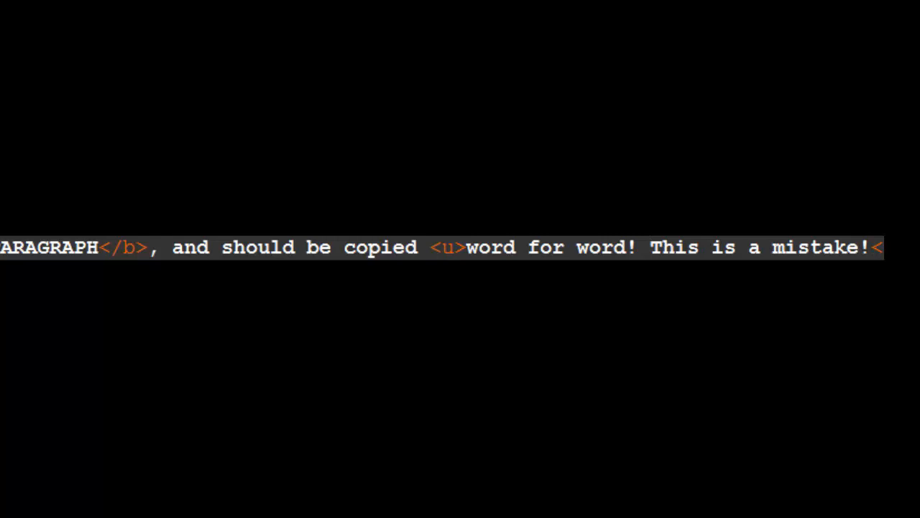
{"action": "left_click", "coordinate": [529, 247]}
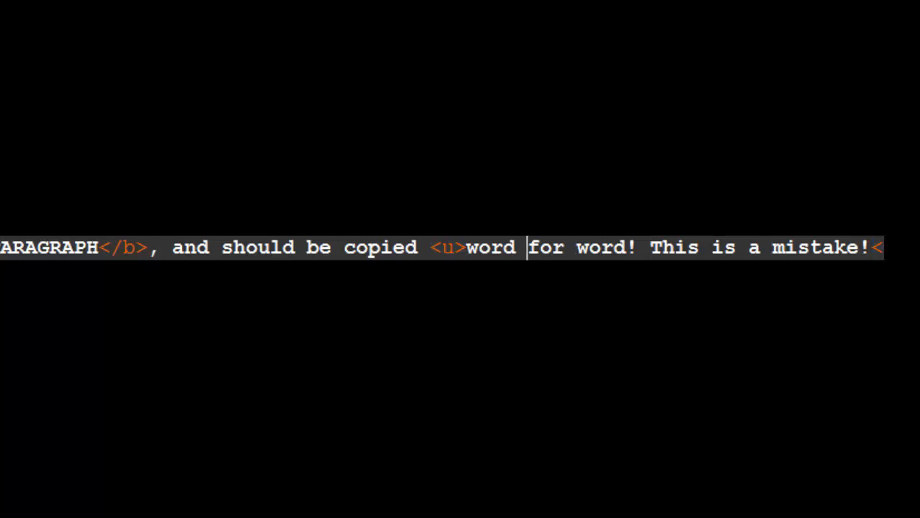
{"action": "type", "text": "<i>"}
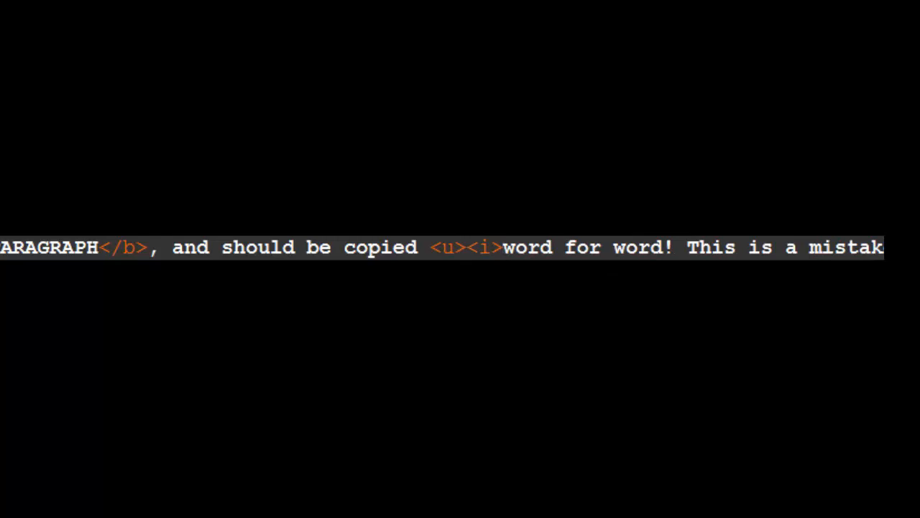
{"action": "double_click", "coordinate": [447, 247]}
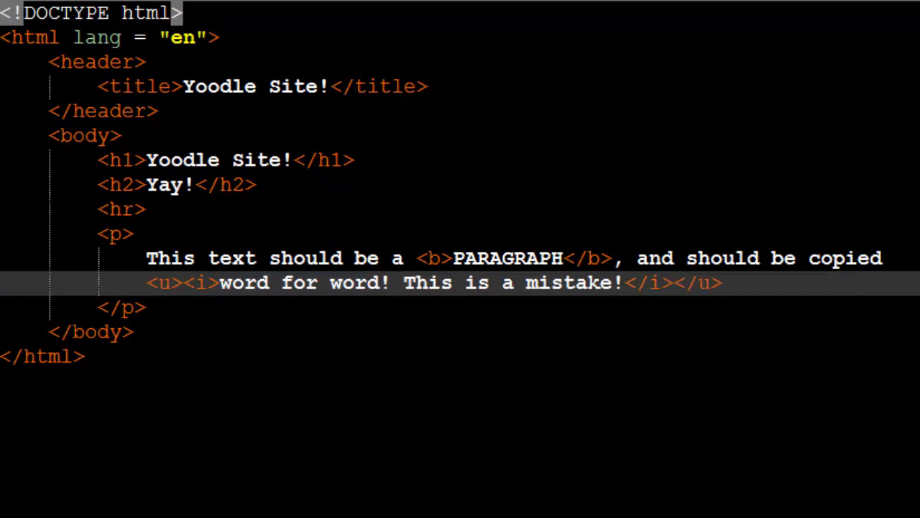
{"action": "mouse_move", "coordinate": [61, 147]}
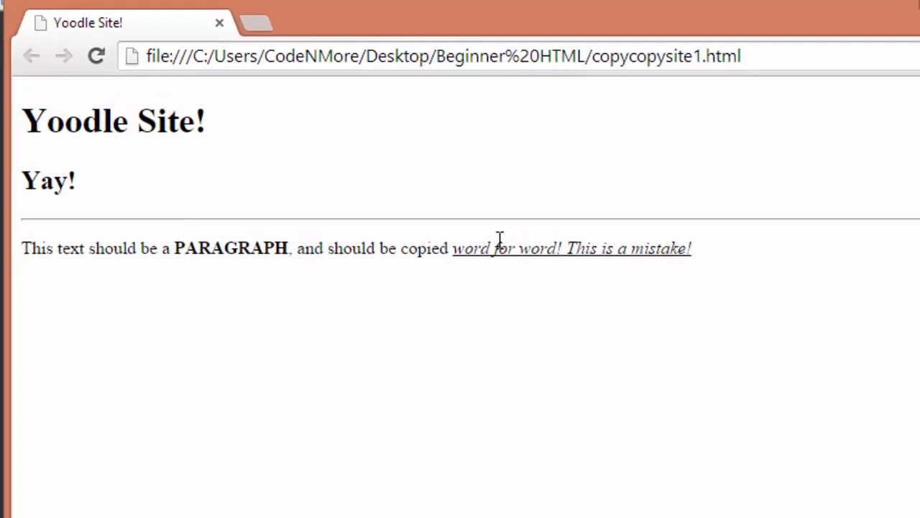
{"action": "mouse_move", "coordinate": [595, 283]}
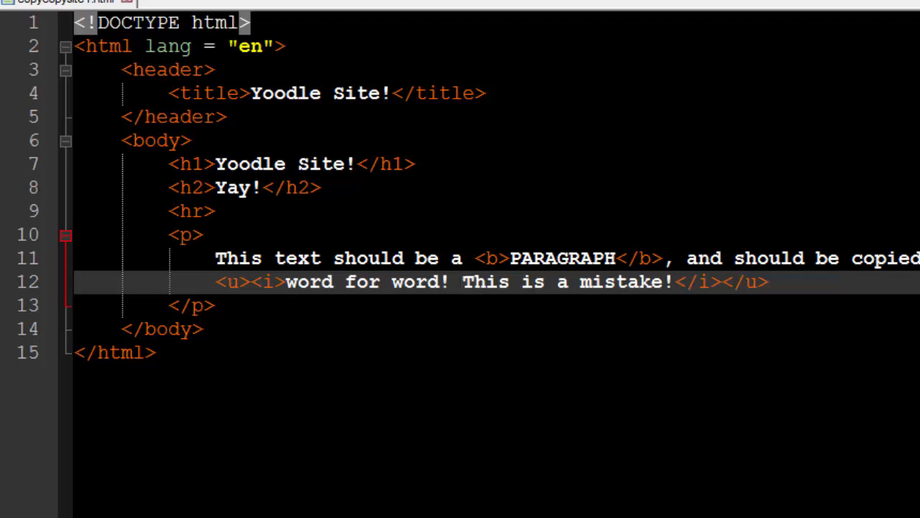
Wrap 'This is a mistake!' in <s></s> tags to strike it through
{"action": "type", "text": "<s>"}
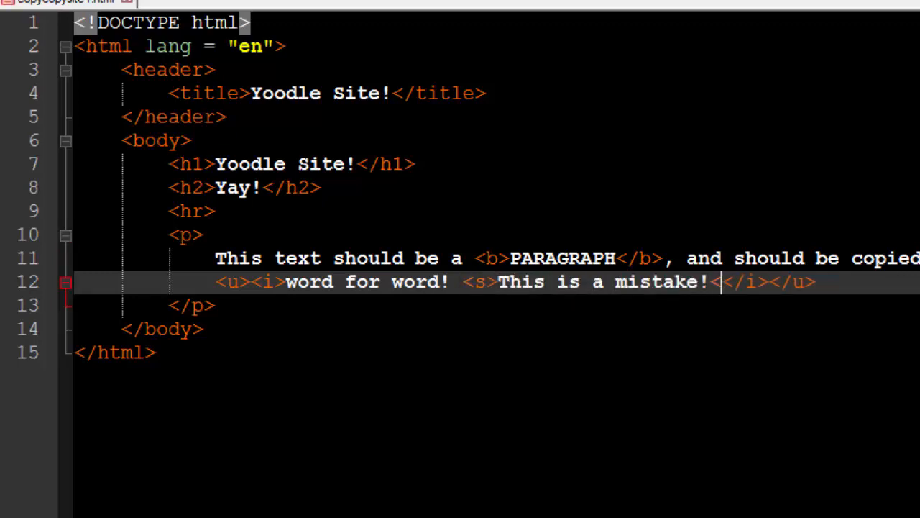
{"action": "type", "text": "</s>"}
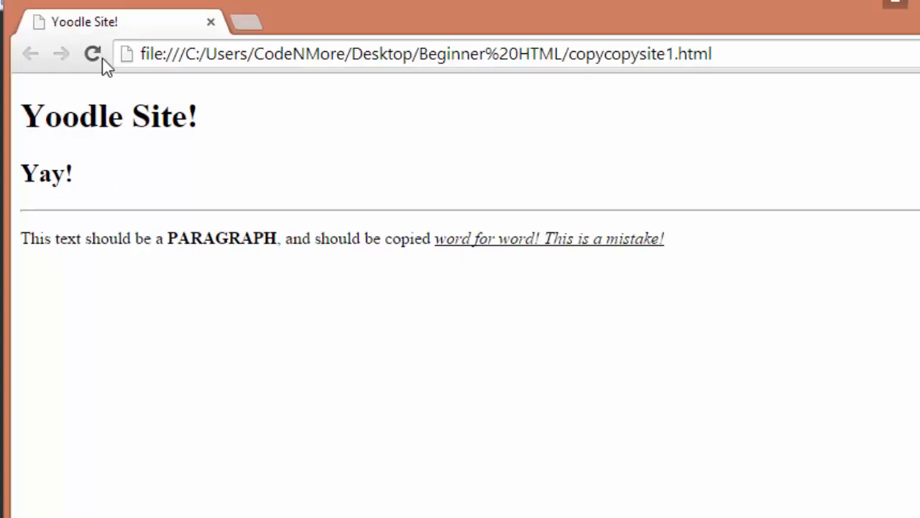
Reload the page in Chrome to see the latest edits
{"action": "left_click", "coordinate": [92, 54]}
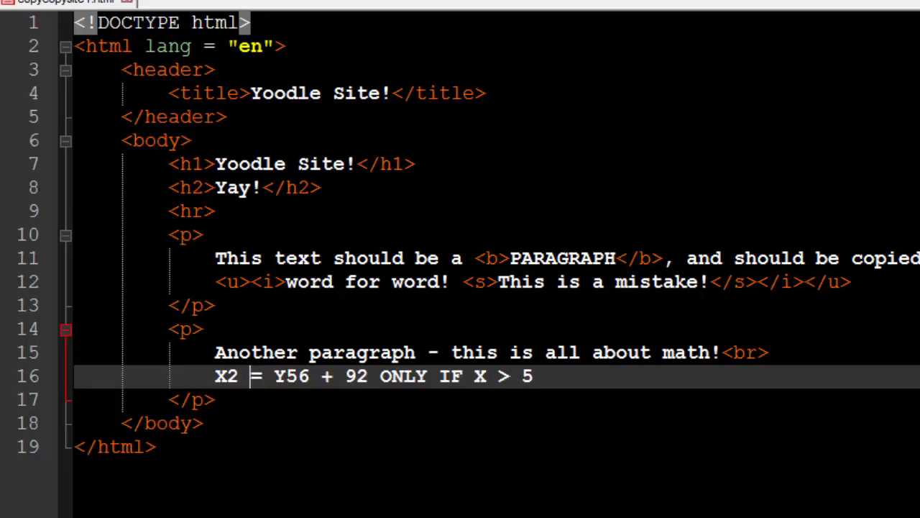
Replace < and > in the math line with &lt; and &gt; entities
{"action": "type", "text": "&lt;"}
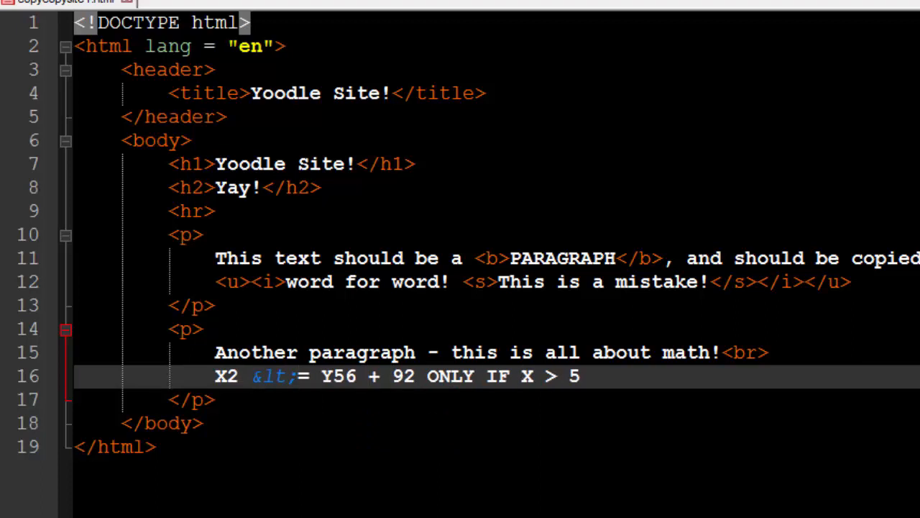
{"action": "type", "text": "&gt"}
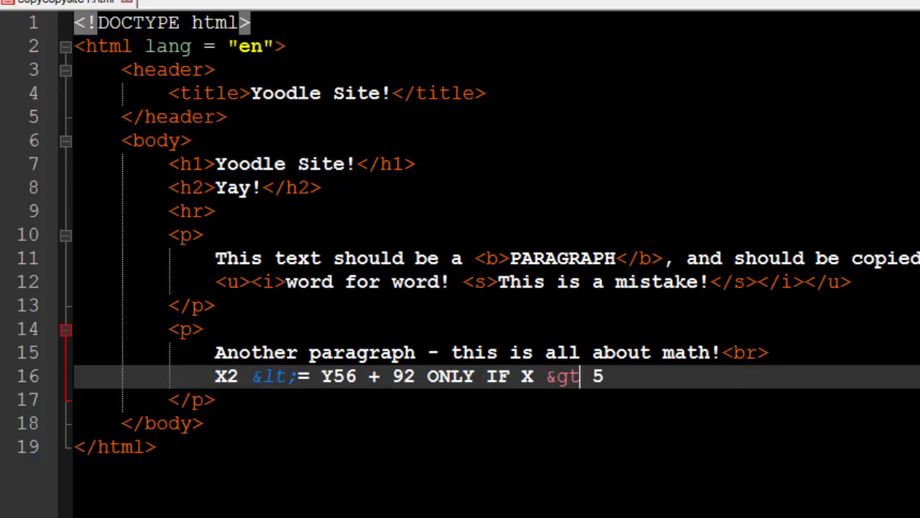
{"action": "type", "text": ";"}
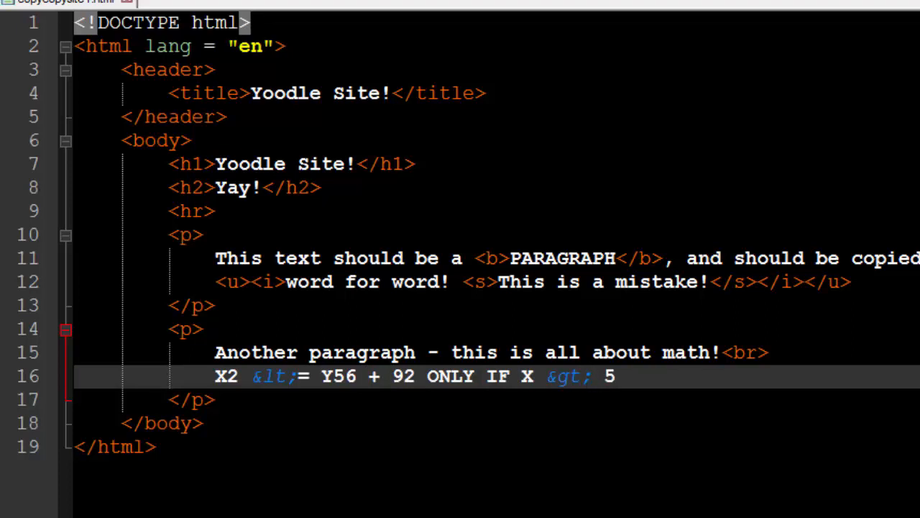
{"action": "mouse_move", "coordinate": [234, 123]}
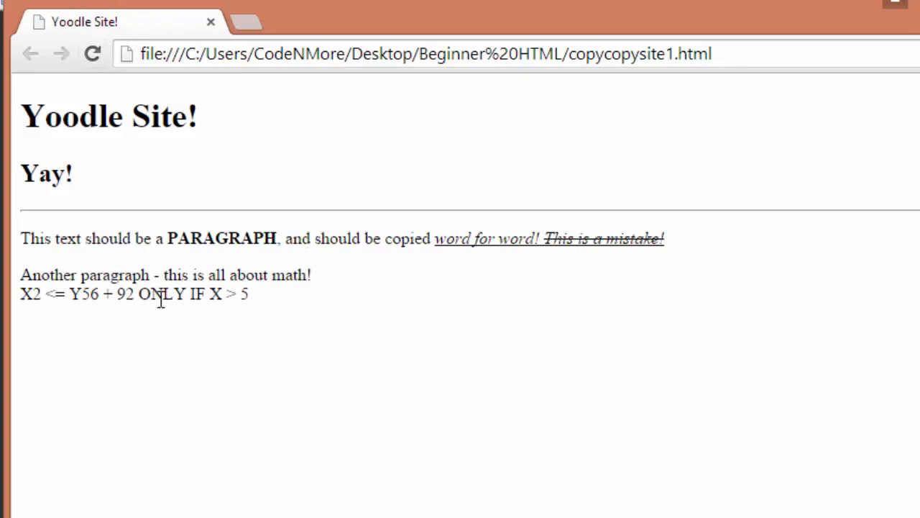
{"action": "mouse_move", "coordinate": [687, 201]}
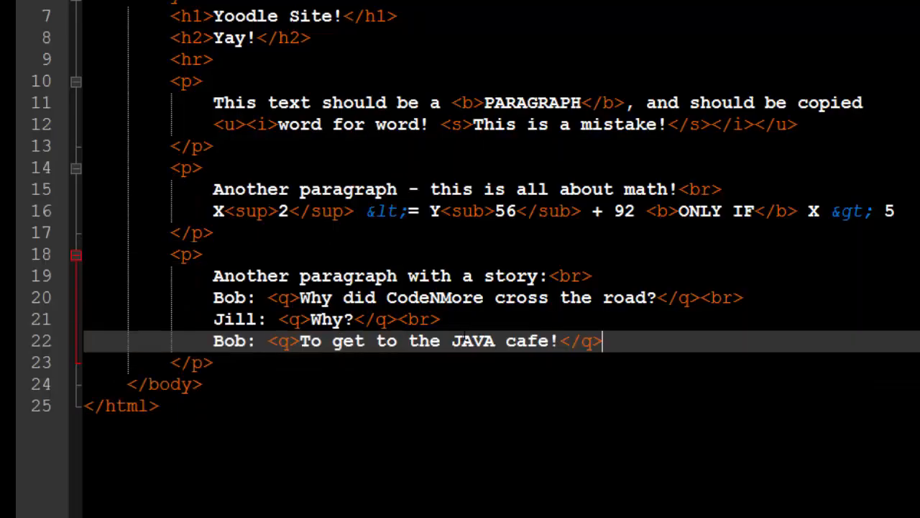
Italicize JAVA in the final dialogue line with <i></i> tags
{"action": "type", "text": "<i>"}
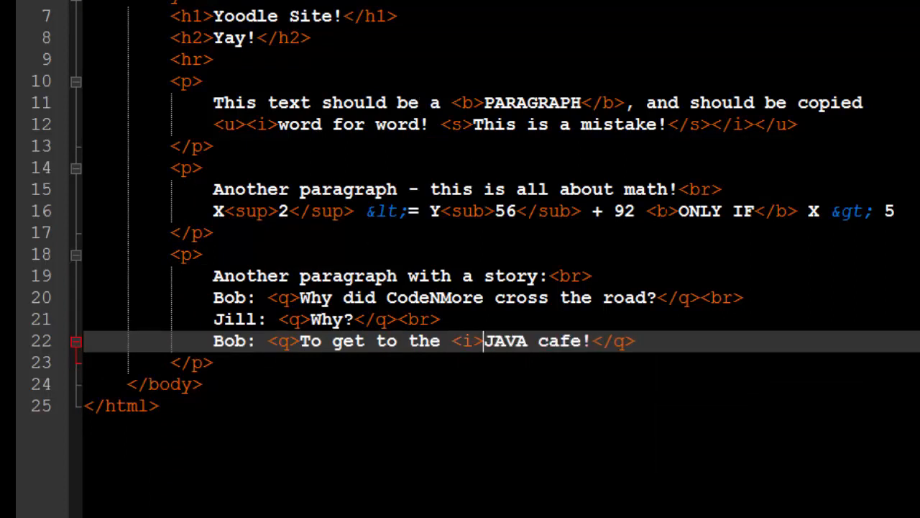
{"action": "type", "text": "</i"}
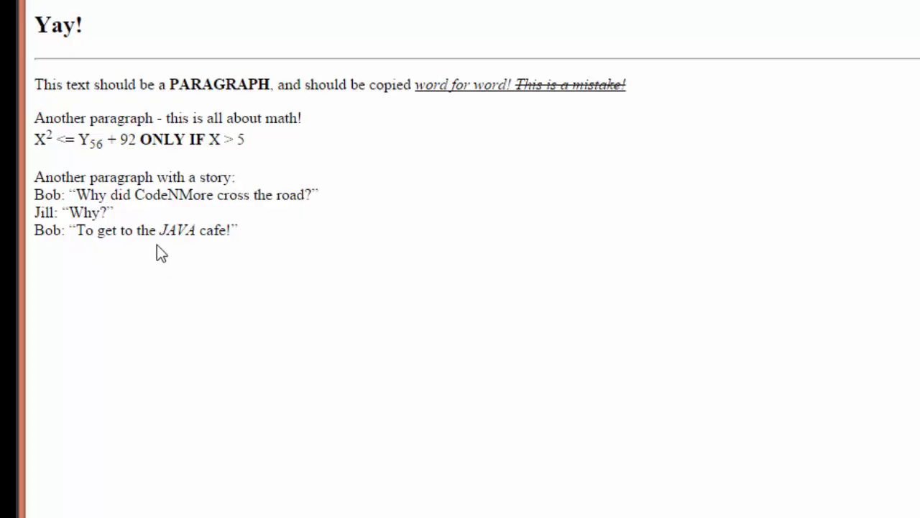
Highlight text in Chrome to inspect the italic JAVA and the pre-formatted block
{"action": "left_click_drag", "start_coordinate": [112, 212], "coordinate": [241, 230]}
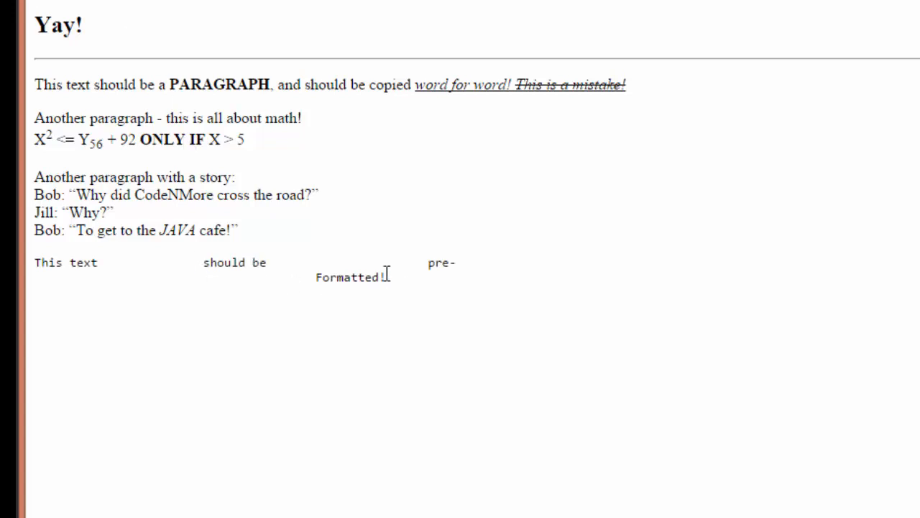
{"action": "mouse_move", "coordinate": [373, 265]}
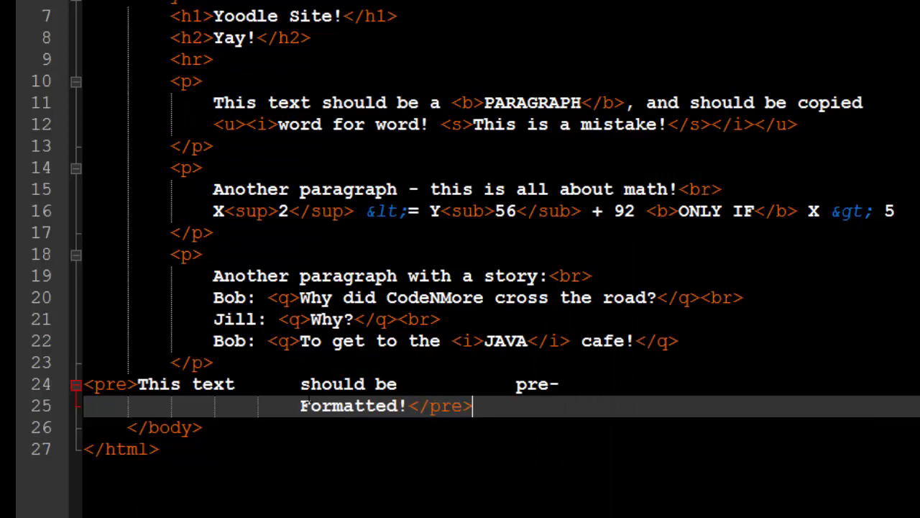
Refresh the page to check the pre-formatted text, then scroll back up
{"action": "left_click", "coordinate": [255, 406]}
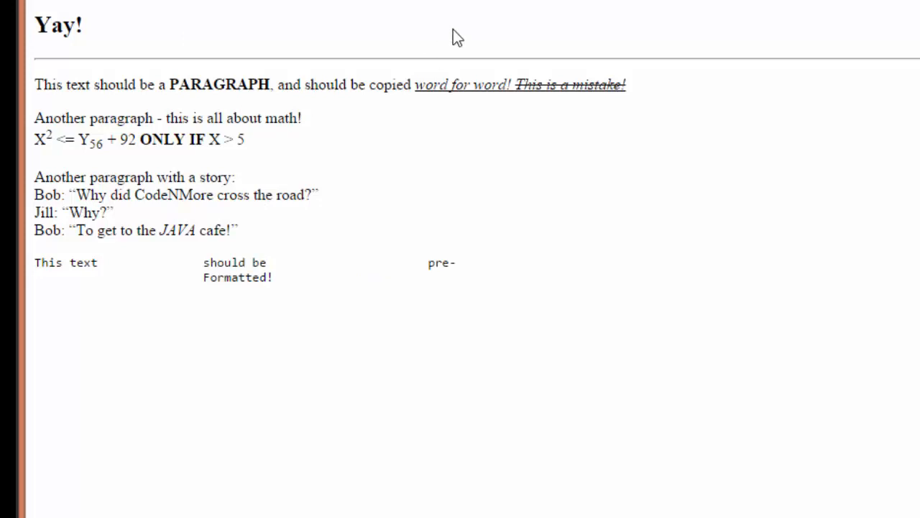
{"action": "scroll", "scroll_direction": "up", "scroll_amount": 3}
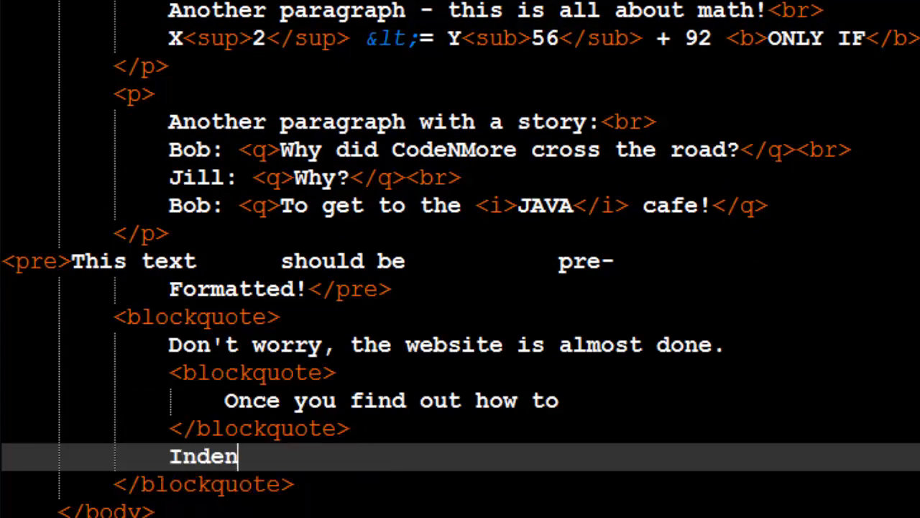
Type the 'Indent all of this...' line to finish the outer quote
{"action": "type", "text": "t all of thi"}
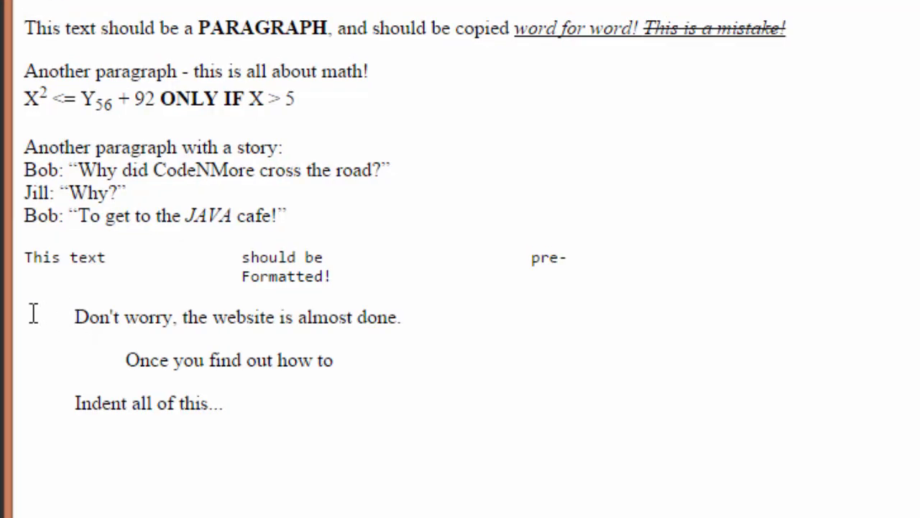
{"action": "mouse_move", "coordinate": [65, 410]}
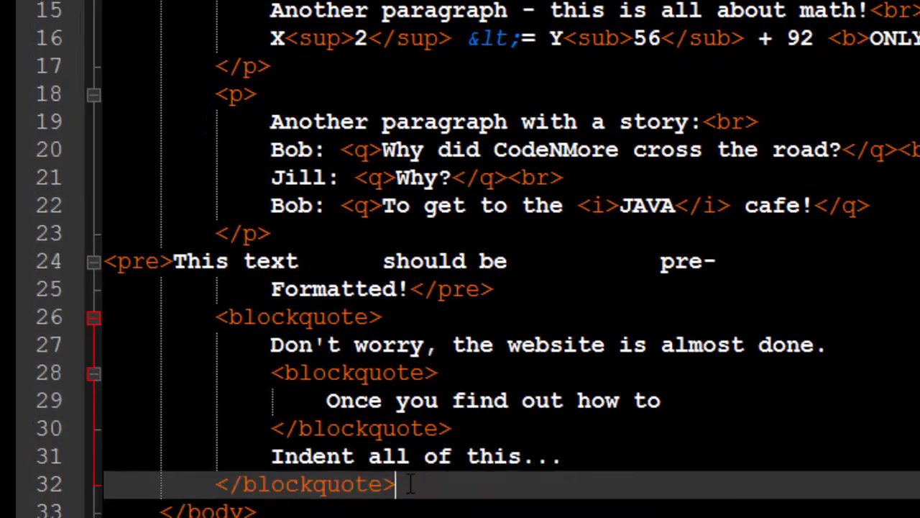
Add an <hr> and 'Copyright &copy; YourNameHere!' footer, then reload it in Chrome
{"action": "key", "text": "Return"}
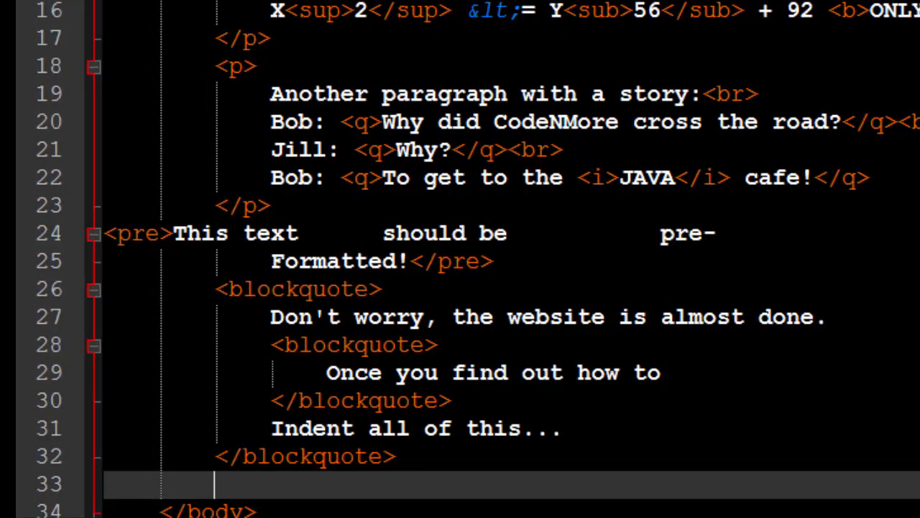
{"action": "type", "text": "<hr>"}
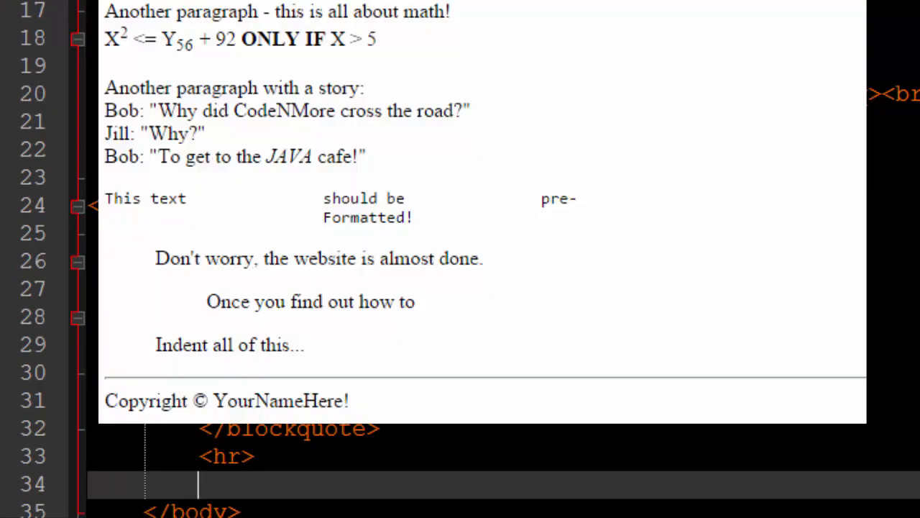
{"action": "type", "text": "Copyri"}
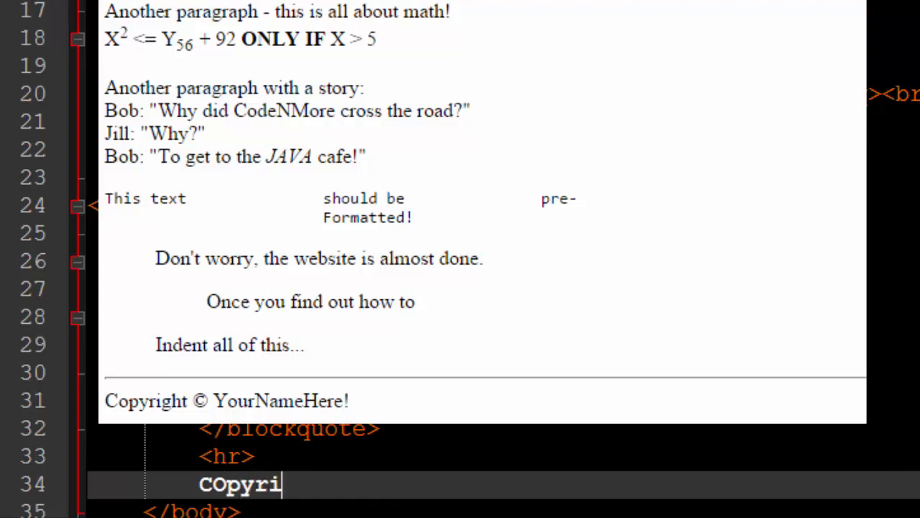
{"action": "type", "text": "ght"}
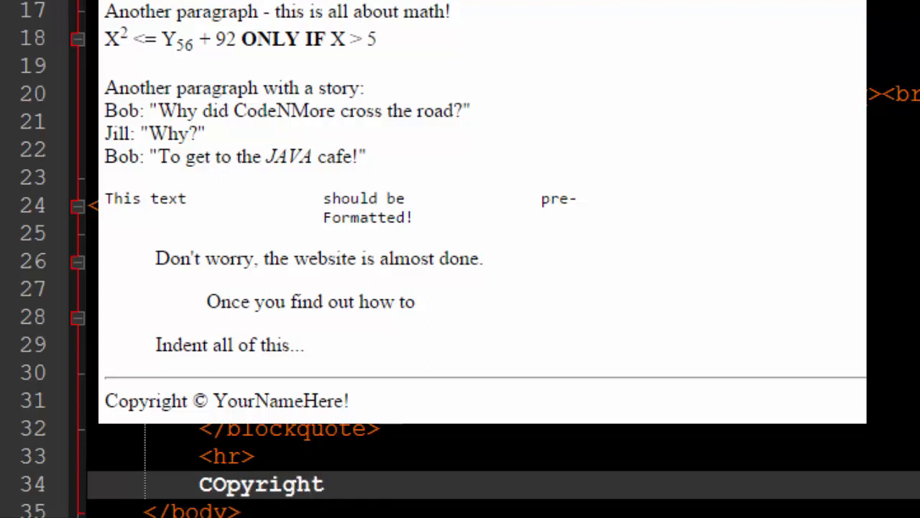
{"action": "type", "text": "opyright"}
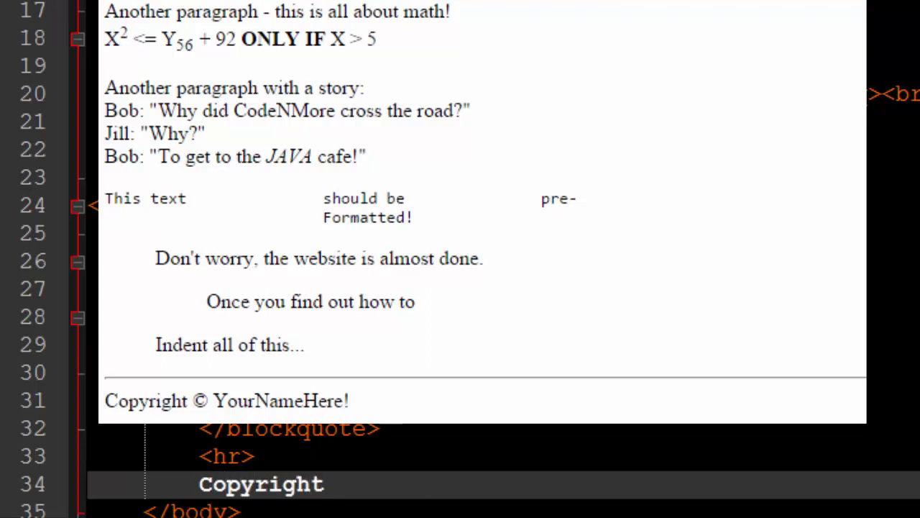
{"action": "type", "text": "&copy"}
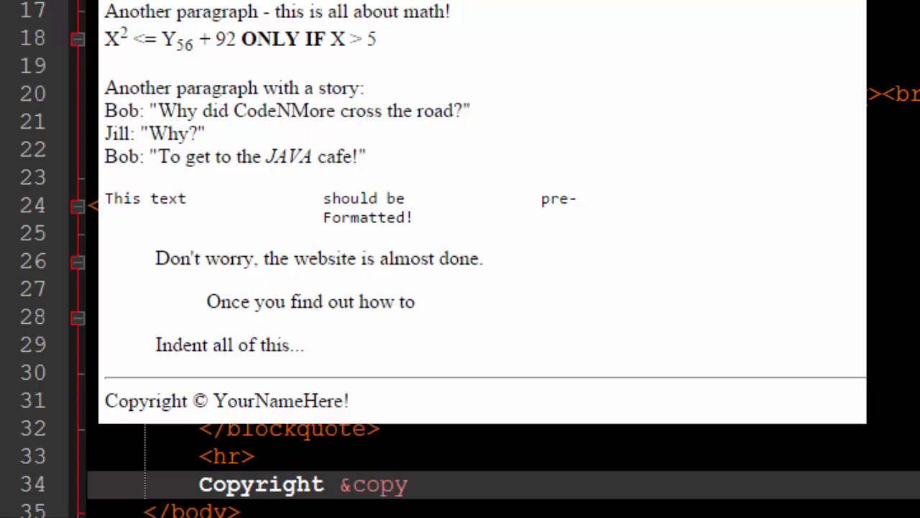
{"action": "type", "text": ";"}
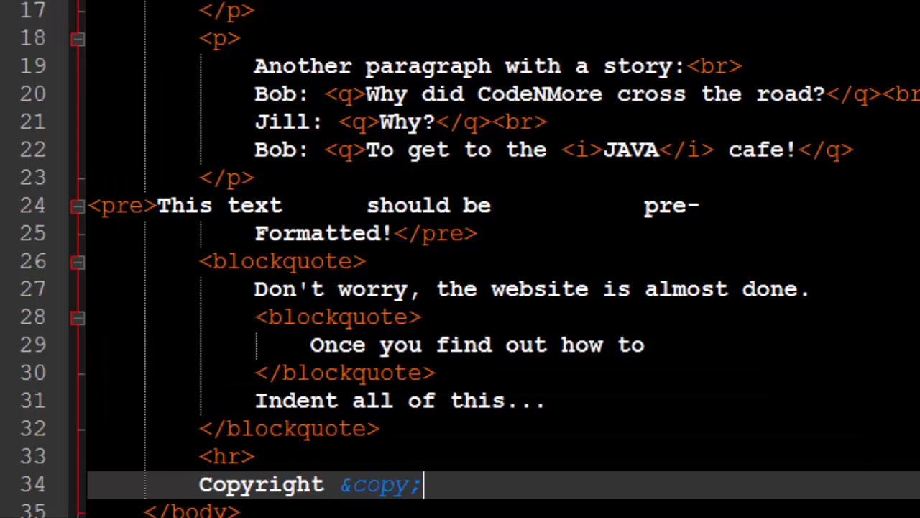
{"action": "type", "text": "YourNameHe"}
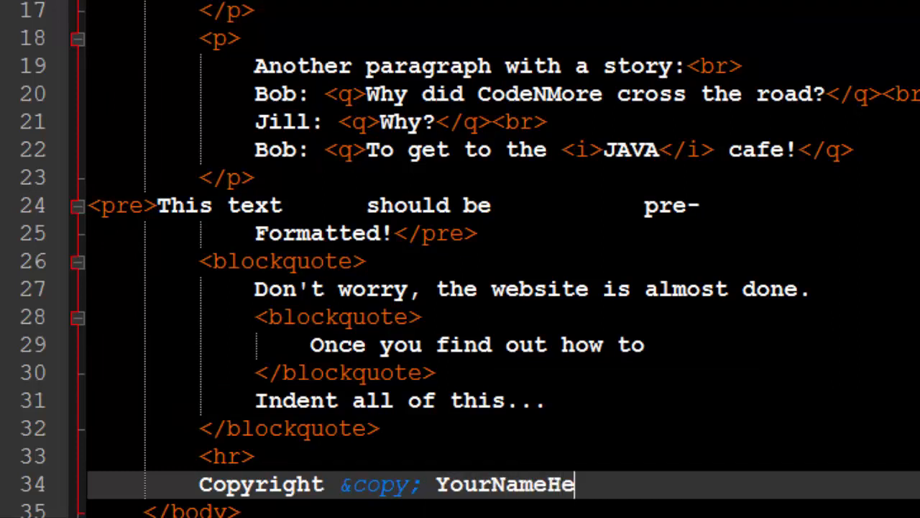
{"action": "type", "text": "re!"}
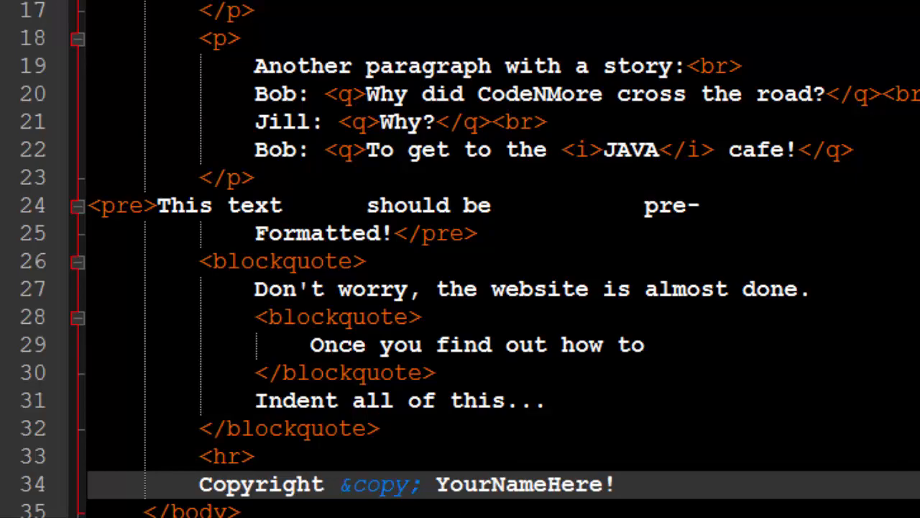
{"action": "left_click", "coordinate": [75, 53]}
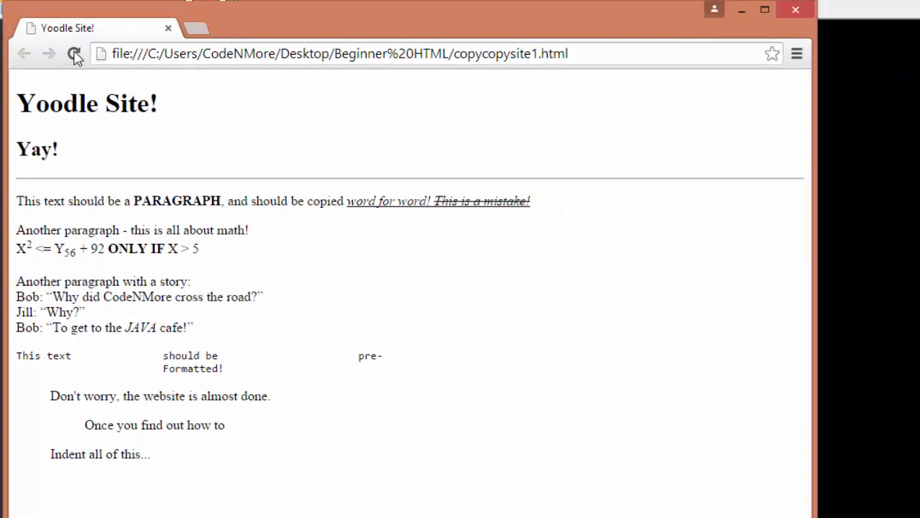
{"action": "left_click", "coordinate": [73, 53]}
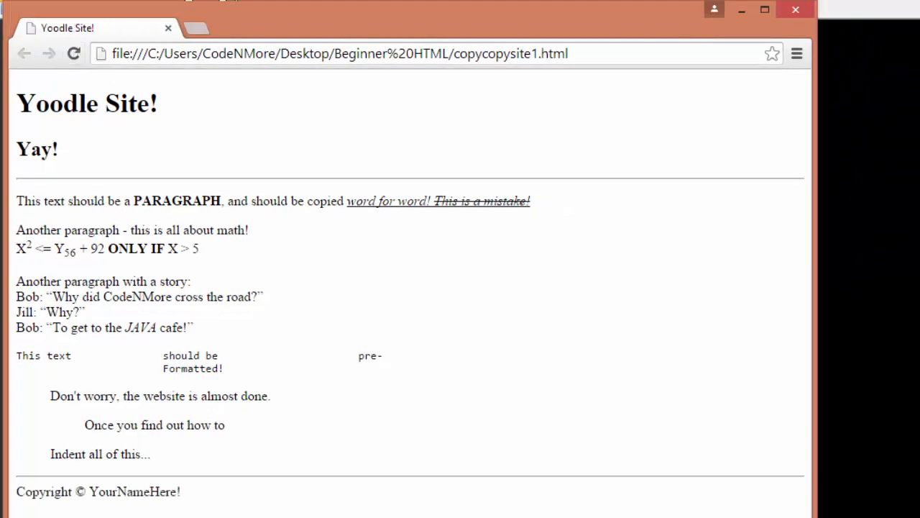